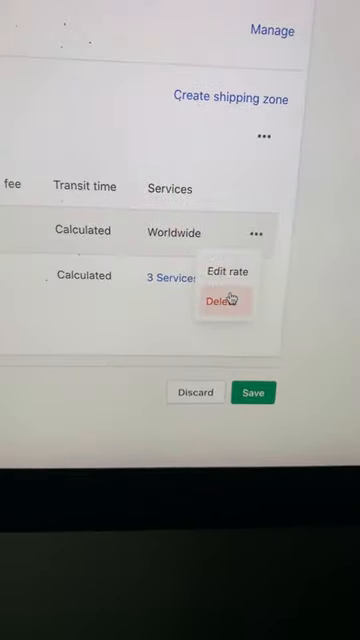
- Delete the existing rate from the Rest of the World zone and start creating a new shipping zone
{"action": "left_click", "coordinate": [224, 300]}
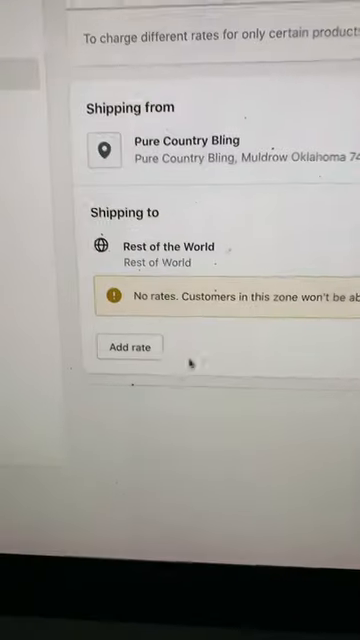
{"action": "left_click", "coordinate": [128, 348]}
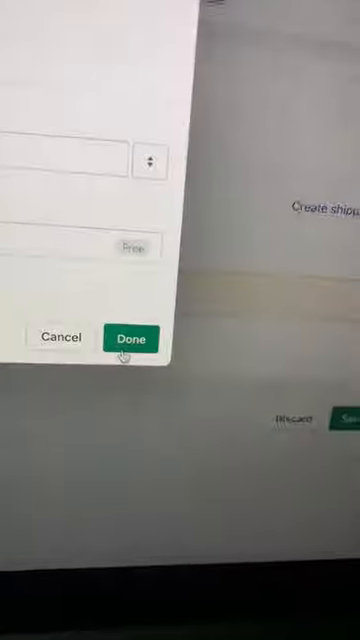
{"action": "left_click", "coordinate": [132, 336]}
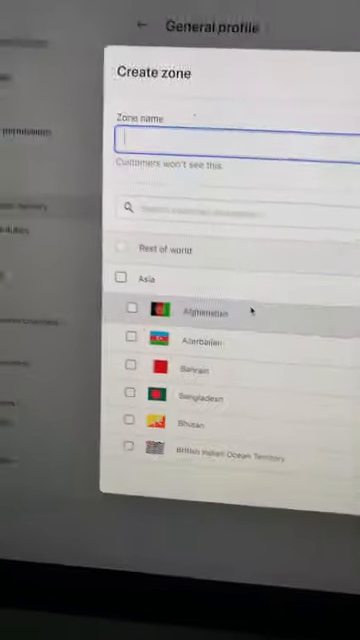
{"action": "scroll", "scroll_direction": "down", "scroll_amount": 3}
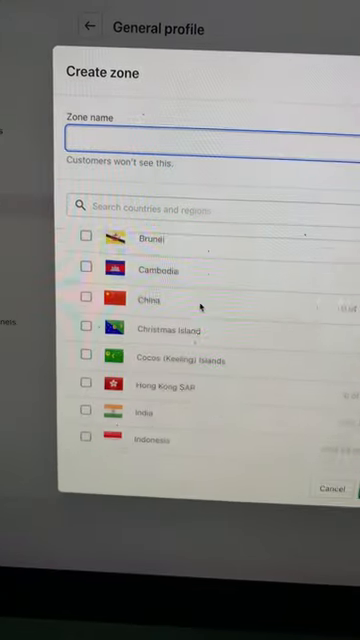